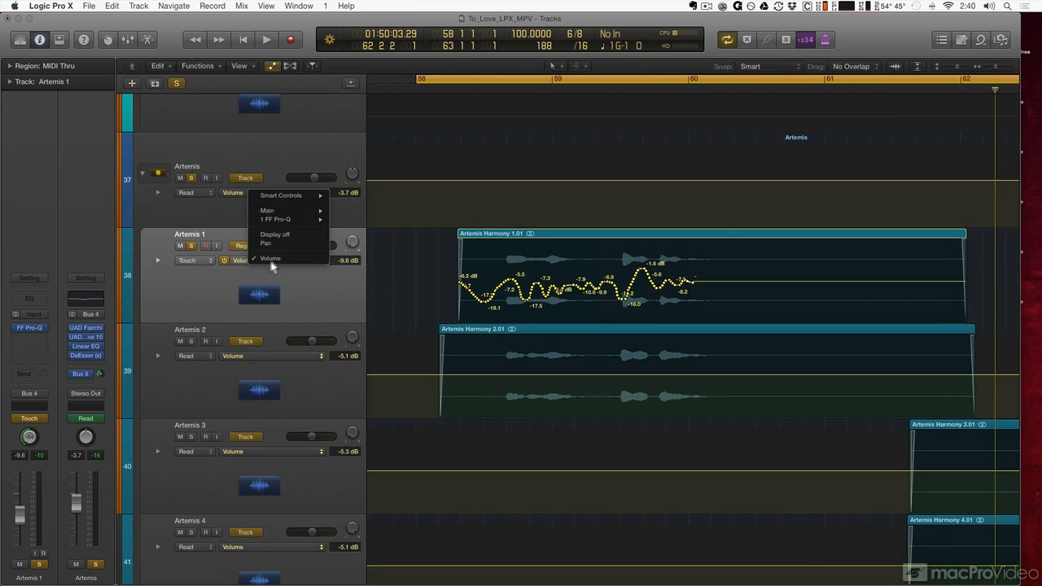
mouse_move(267, 210)
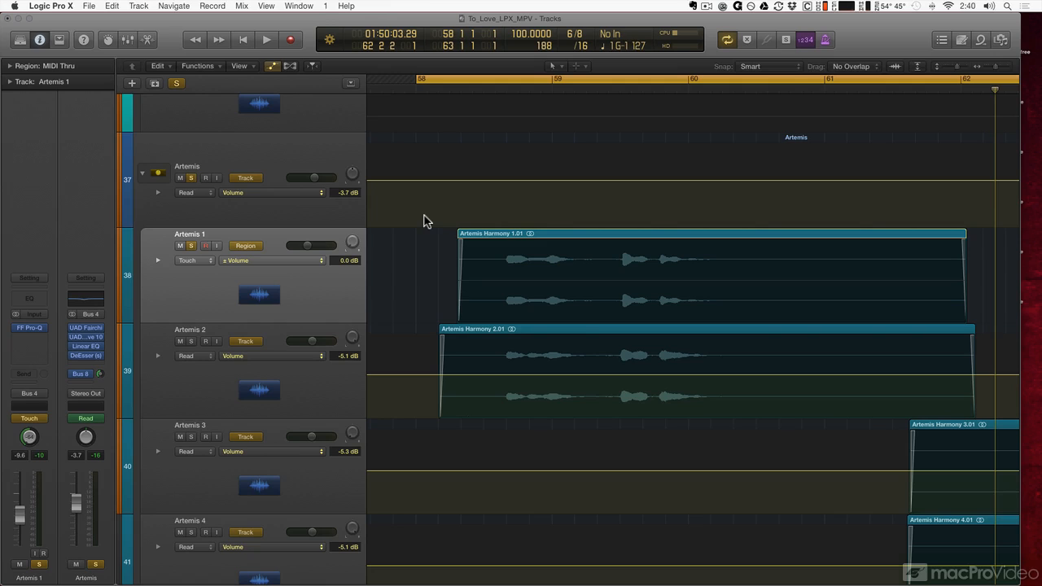
mouse_move(487, 262)
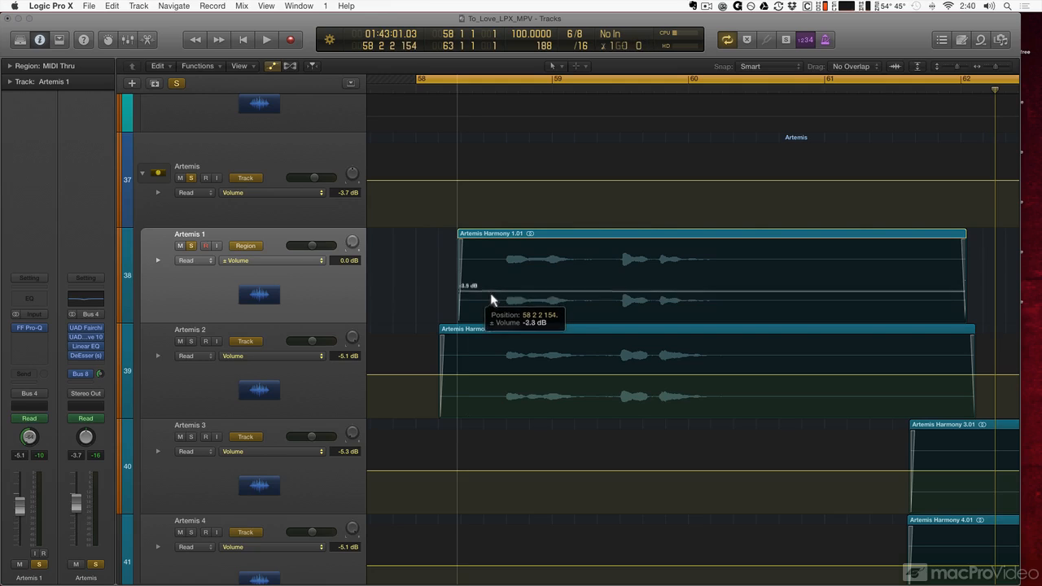
Lower Artemis 1's ±Volume line to -4.0 dB, view the Volume lane, then return to ±Volume
drag(492, 295, 492, 298)
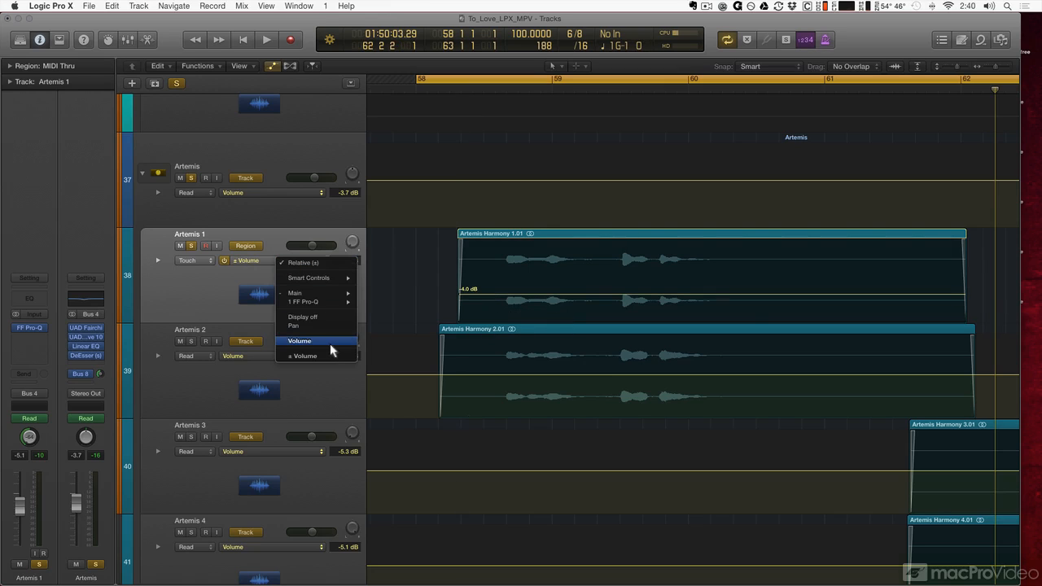
click(299, 341)
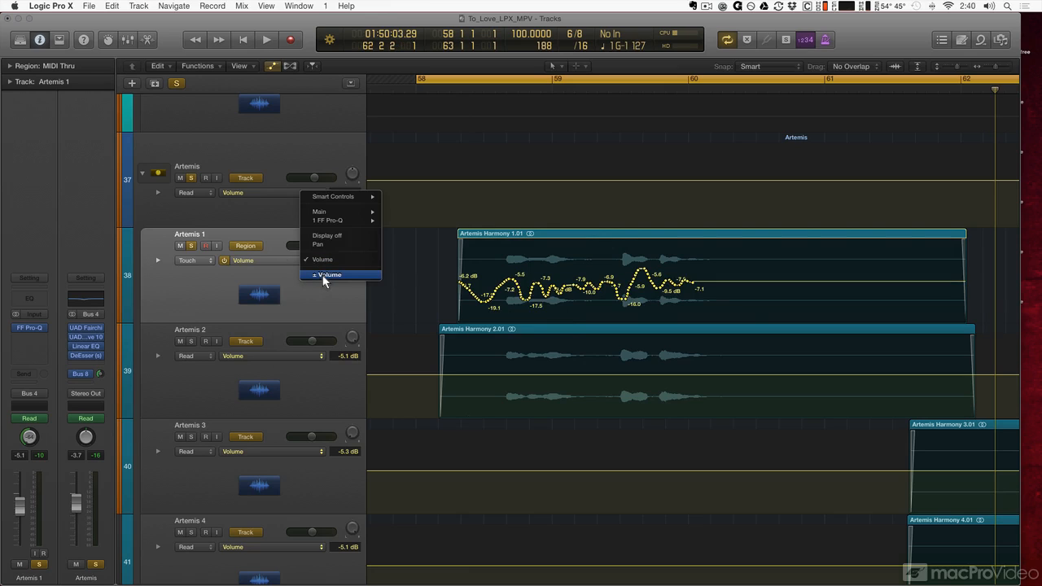
click(328, 274)
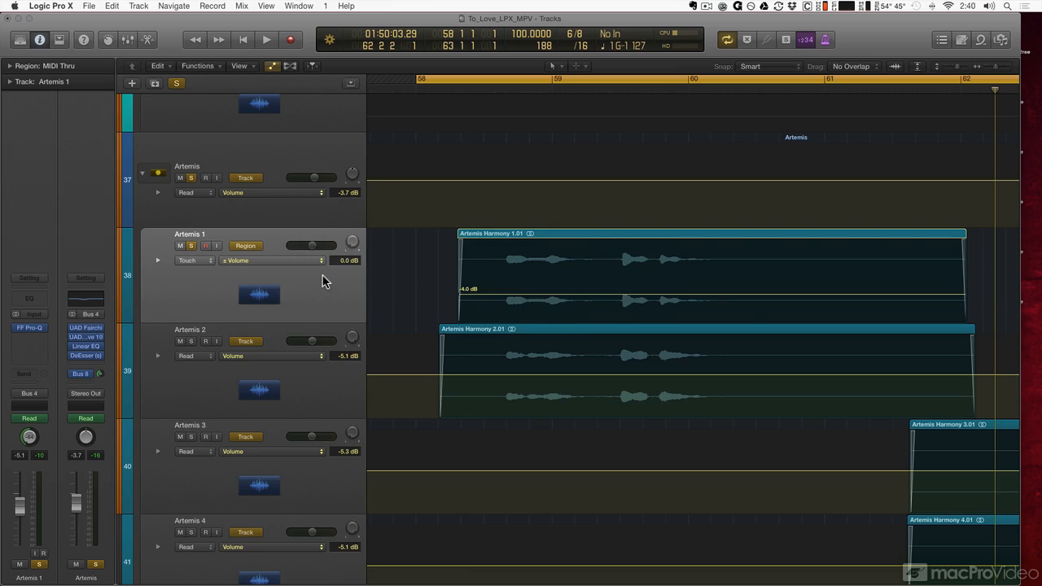
mouse_move(321, 270)
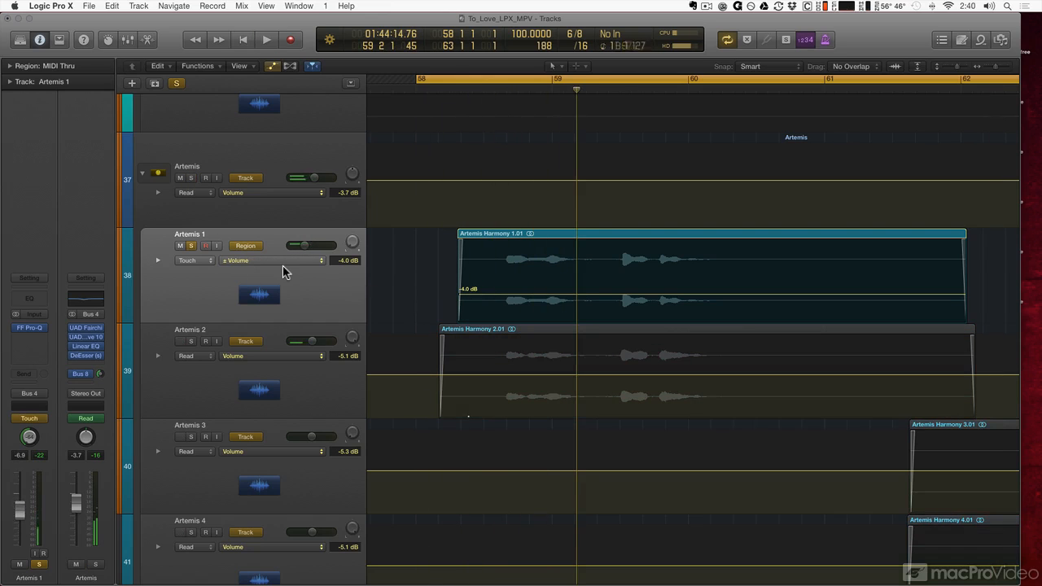
Play and stop the song, drag the relative volume down to -12.5 dB, then play again
click(266, 40)
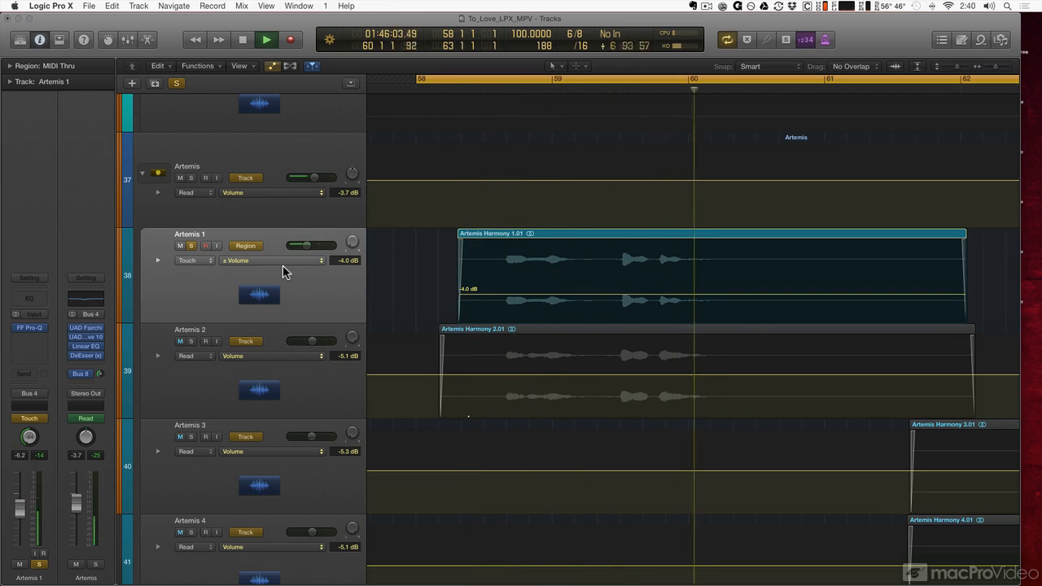
click(242, 39)
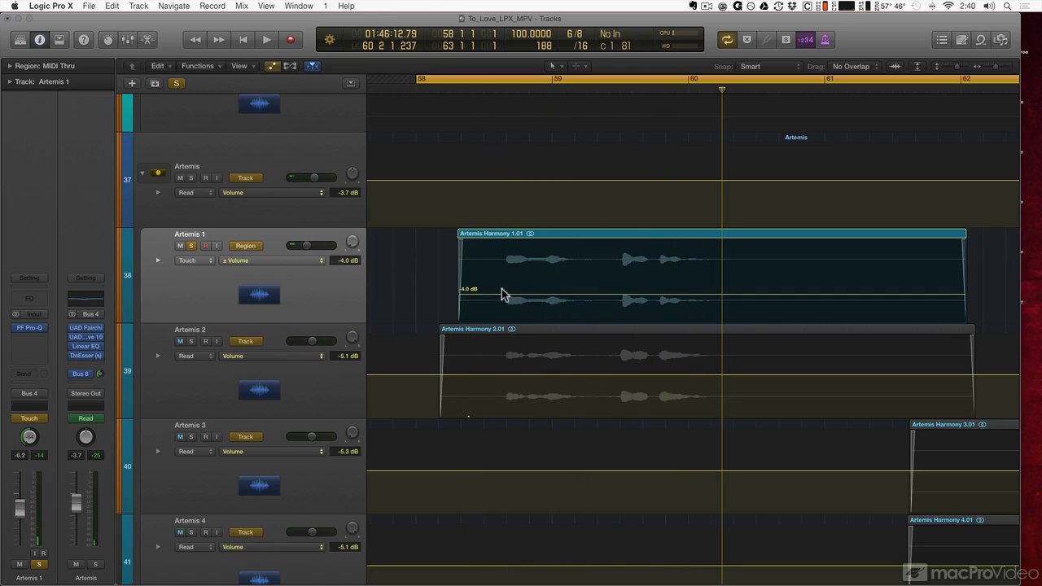
drag(502, 294, 502, 305)
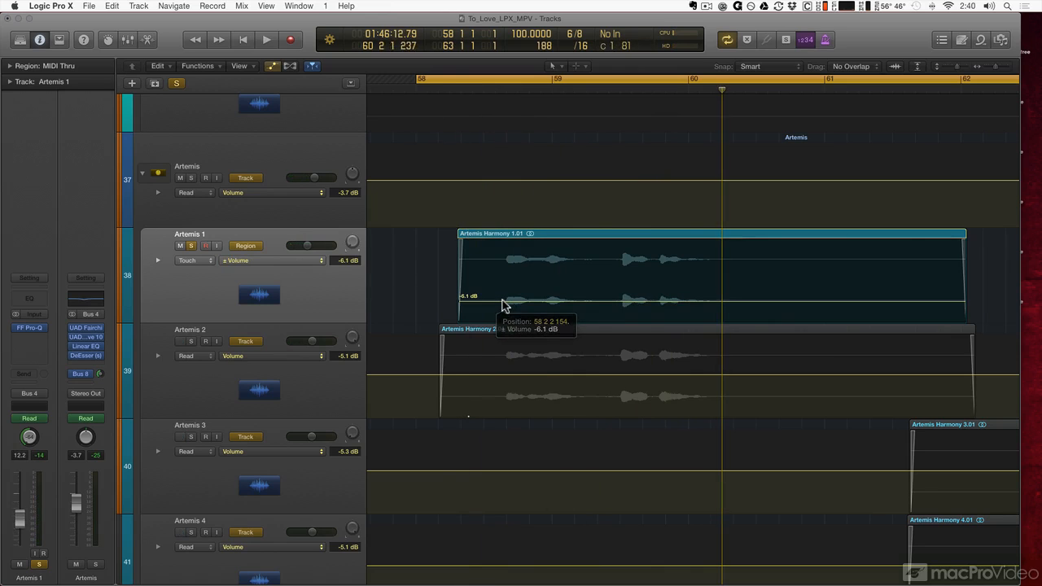
click(266, 39)
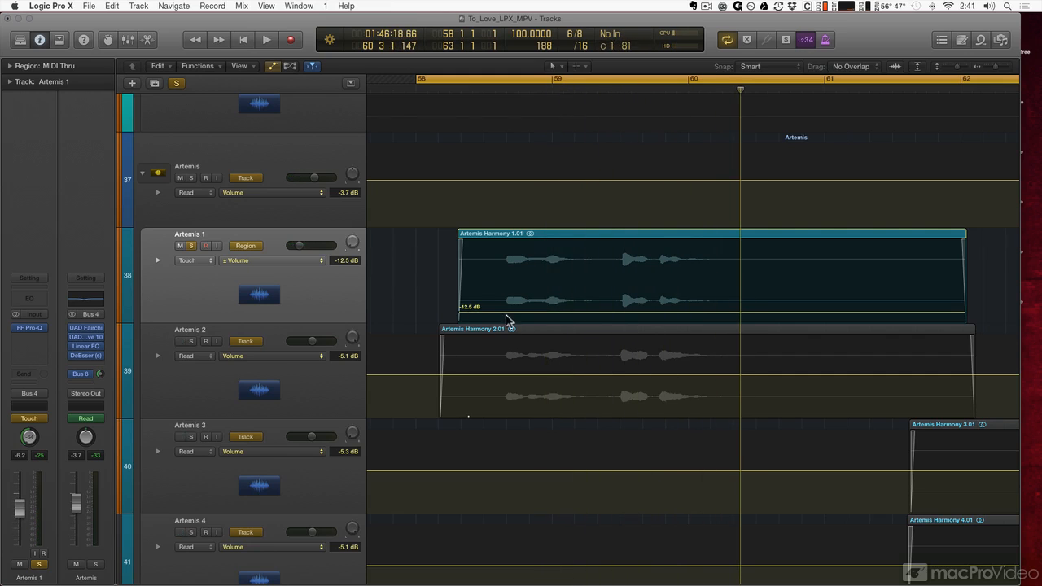
Raise Artemis 1's relative volume line back up to -10.4 dB
drag(508, 317, 509, 293)
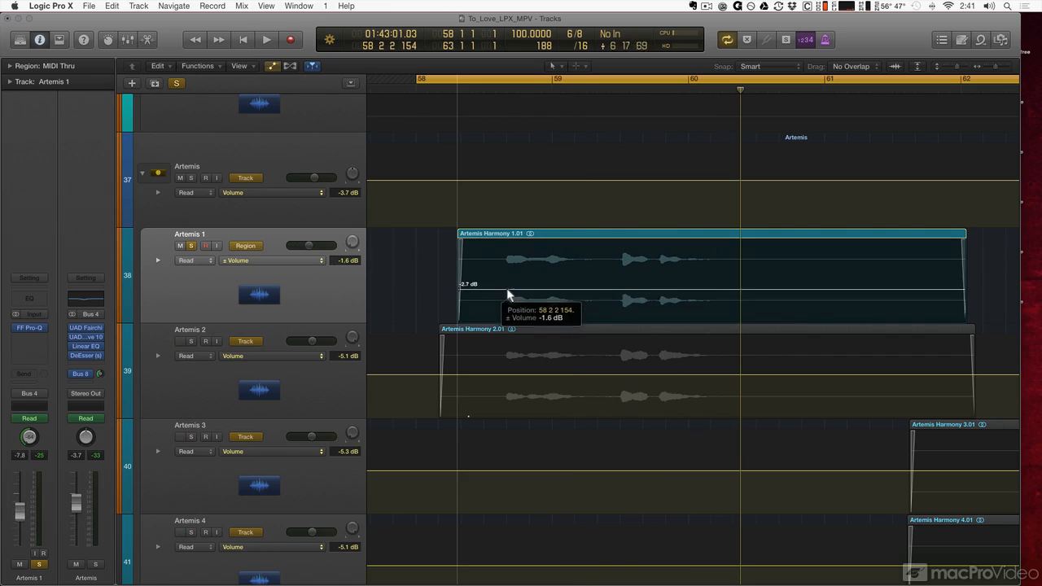
drag(509, 294, 509, 283)
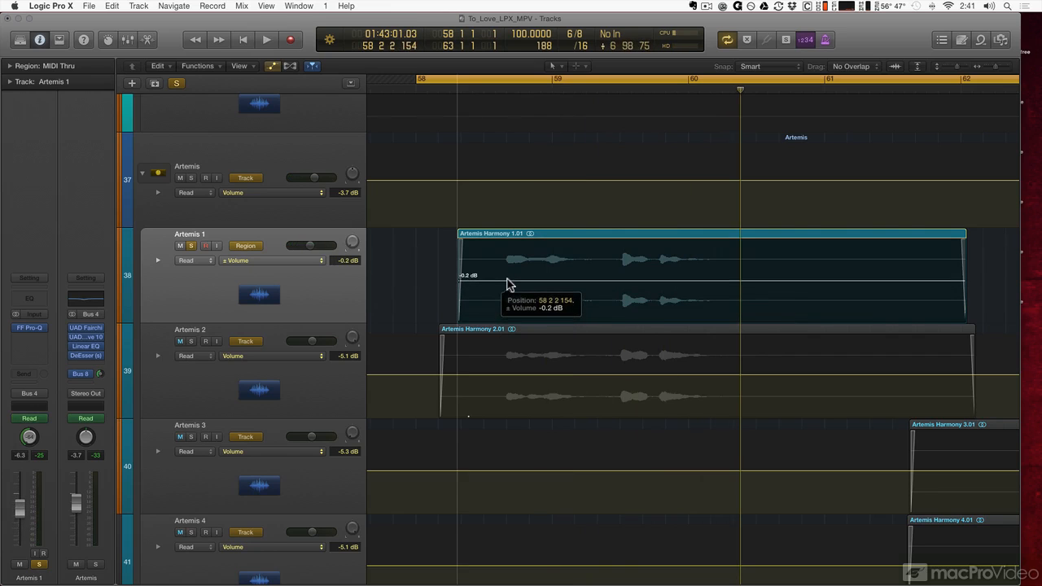
drag(508, 284, 509, 280)
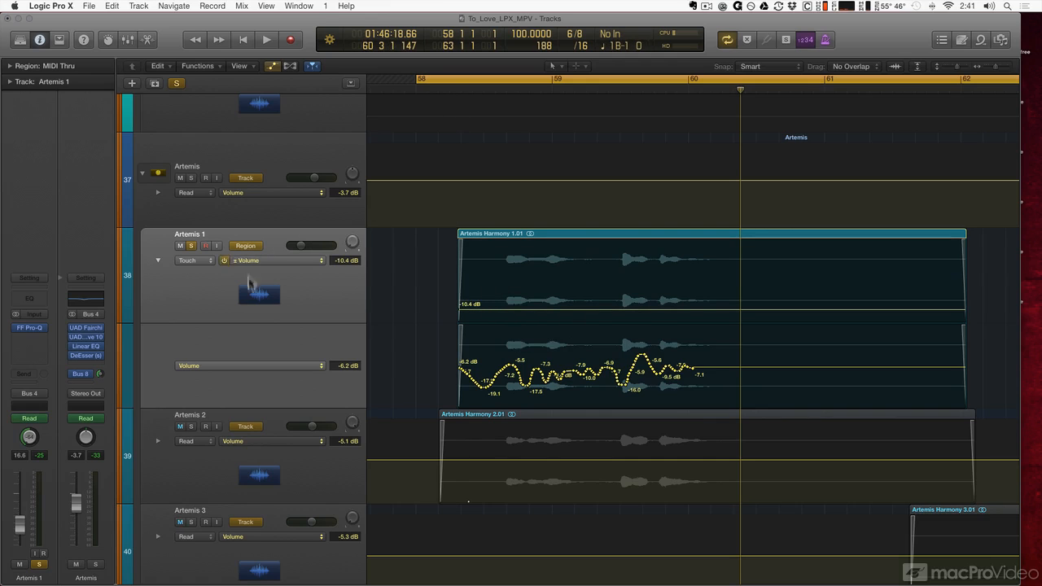
Start playback with Artemis 1 still in Touch mode
click(266, 39)
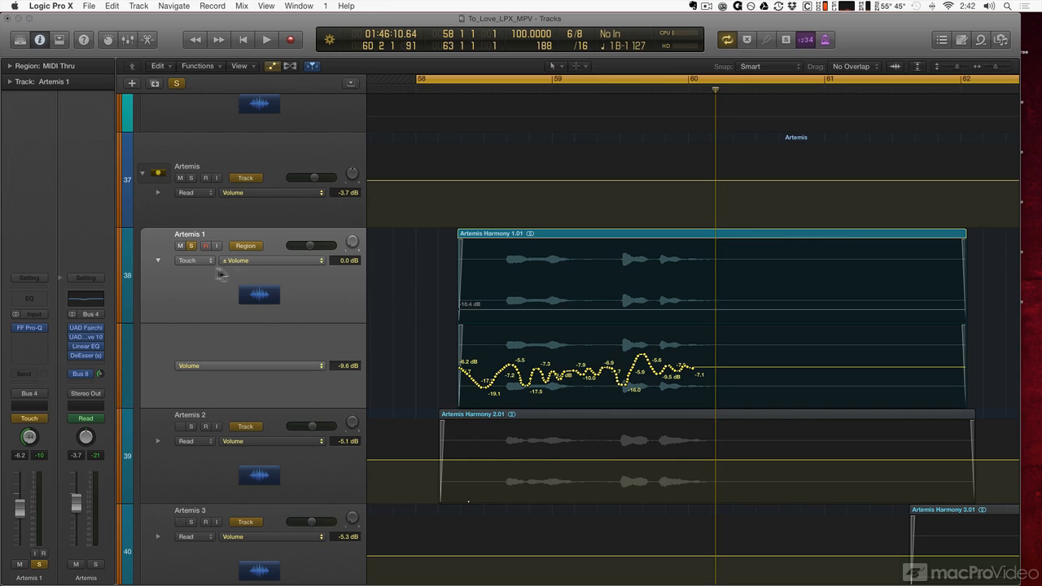
mouse_move(259, 294)
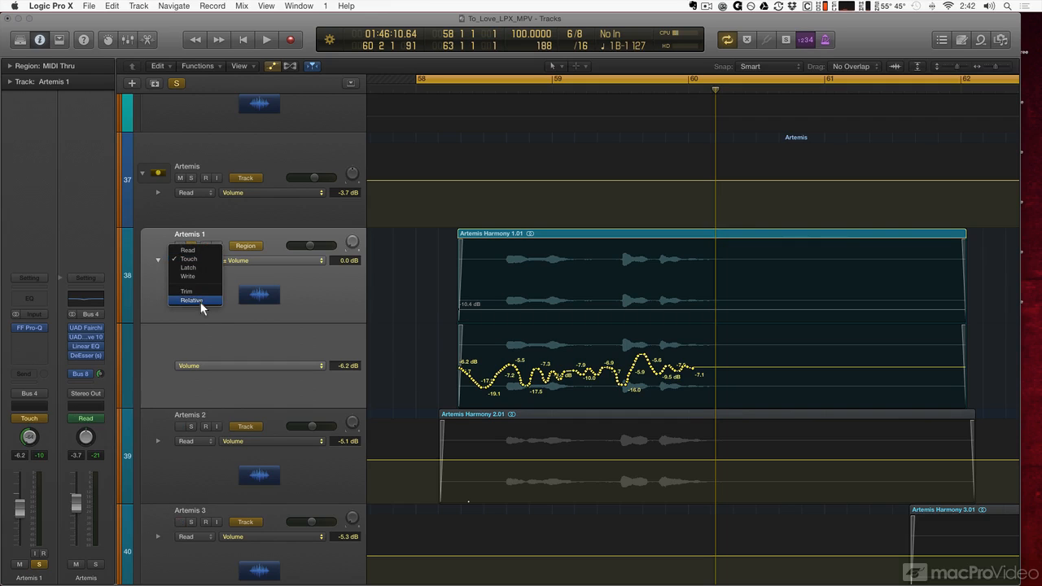
Switch Artemis 1's automation mode to Relative Touch (R-Touch)
click(191, 301)
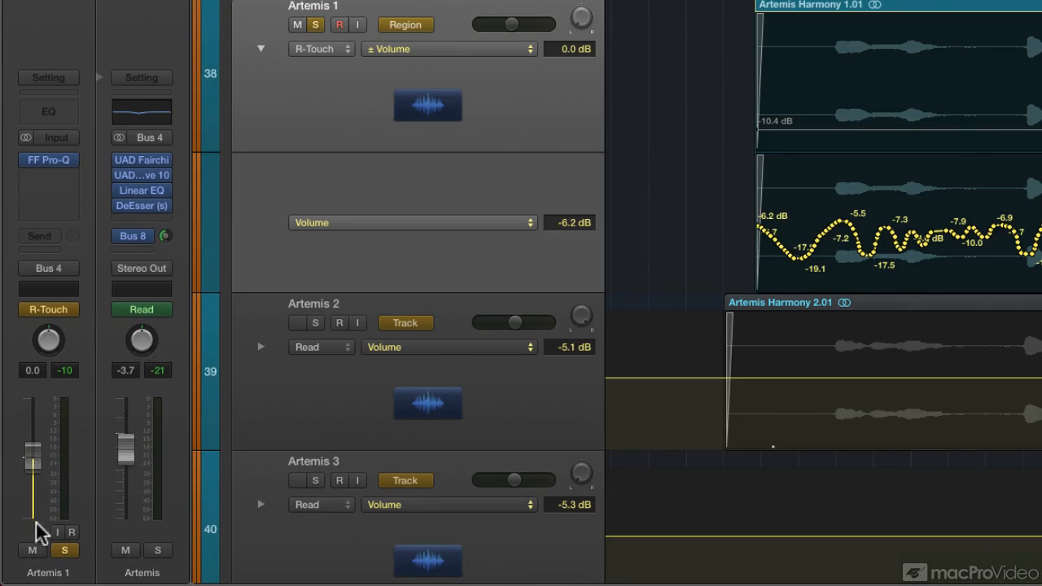
mouse_move(191, 481)
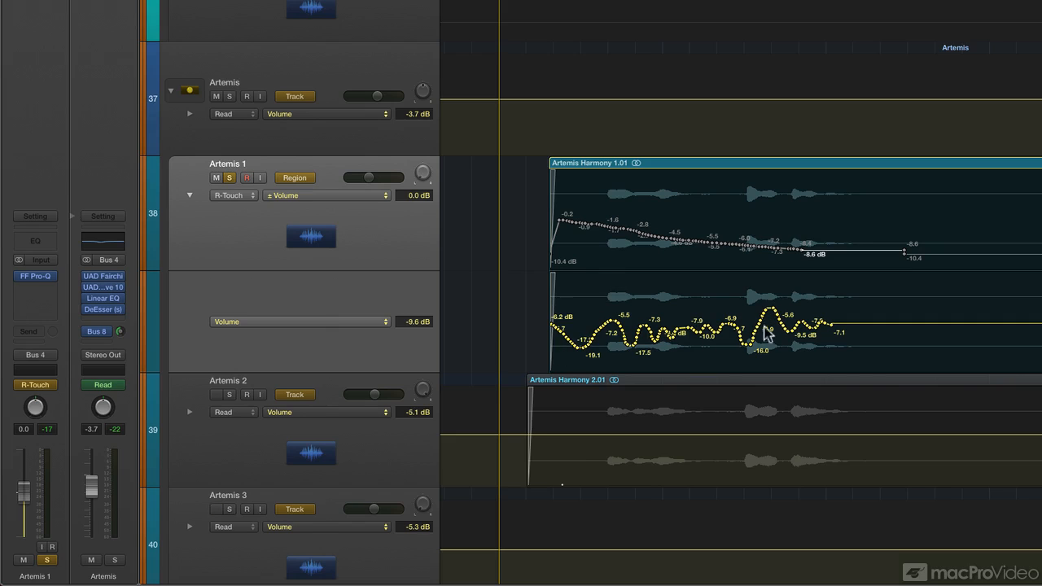
mouse_move(773, 336)
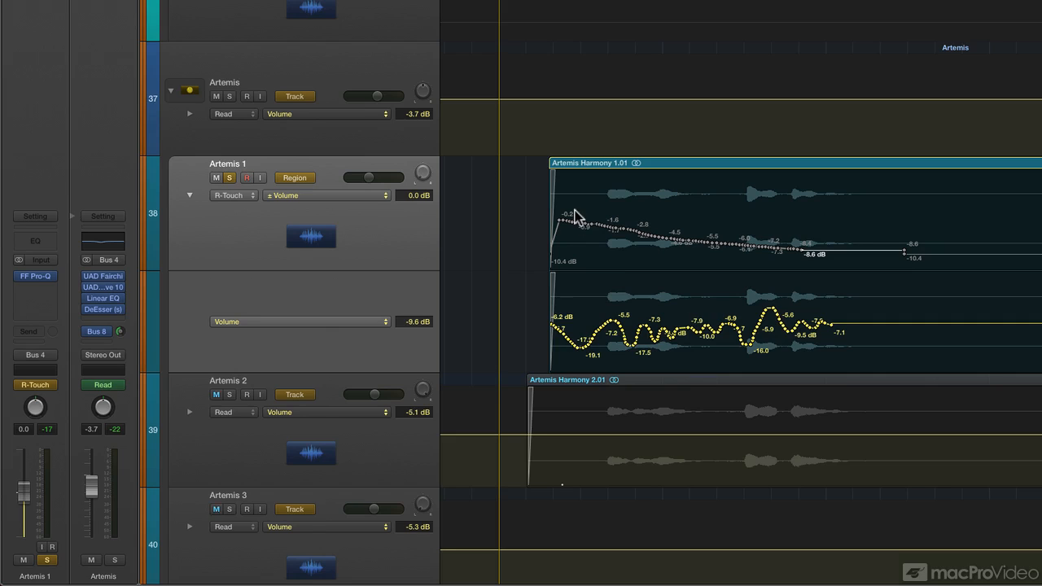
mouse_move(834, 272)
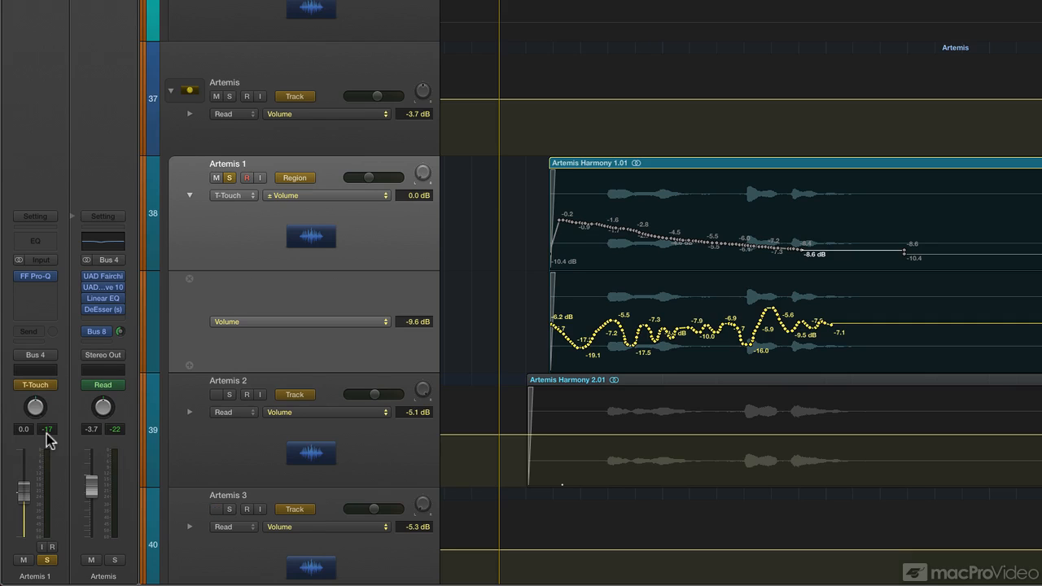
mouse_move(47, 429)
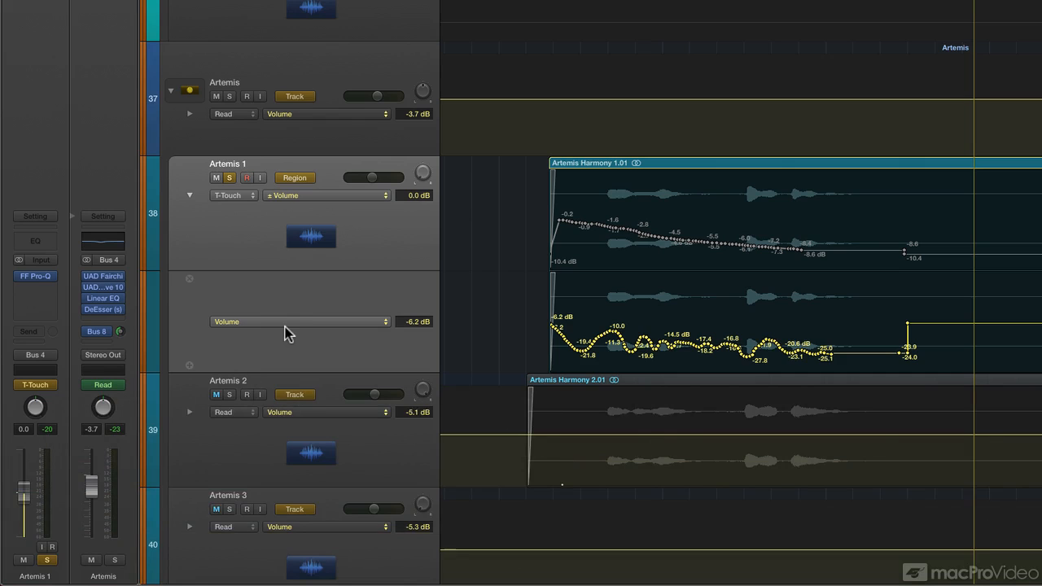
mouse_move(655, 351)
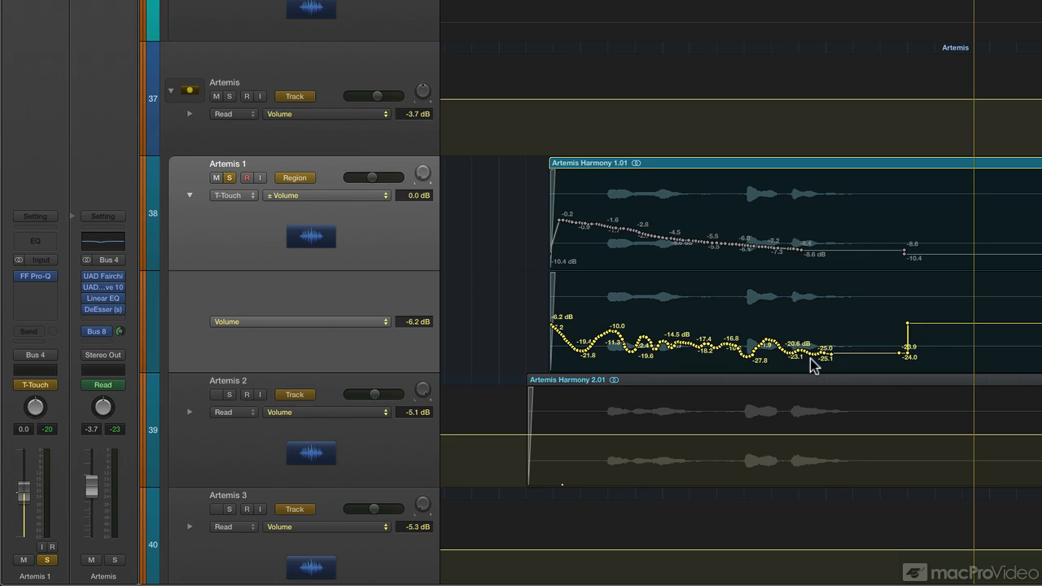
mouse_move(549, 325)
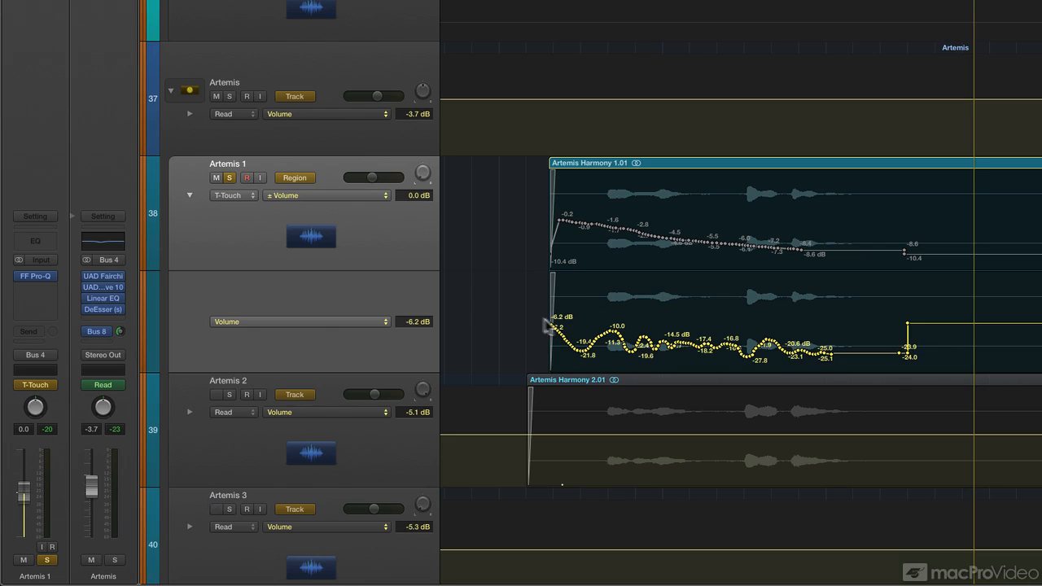